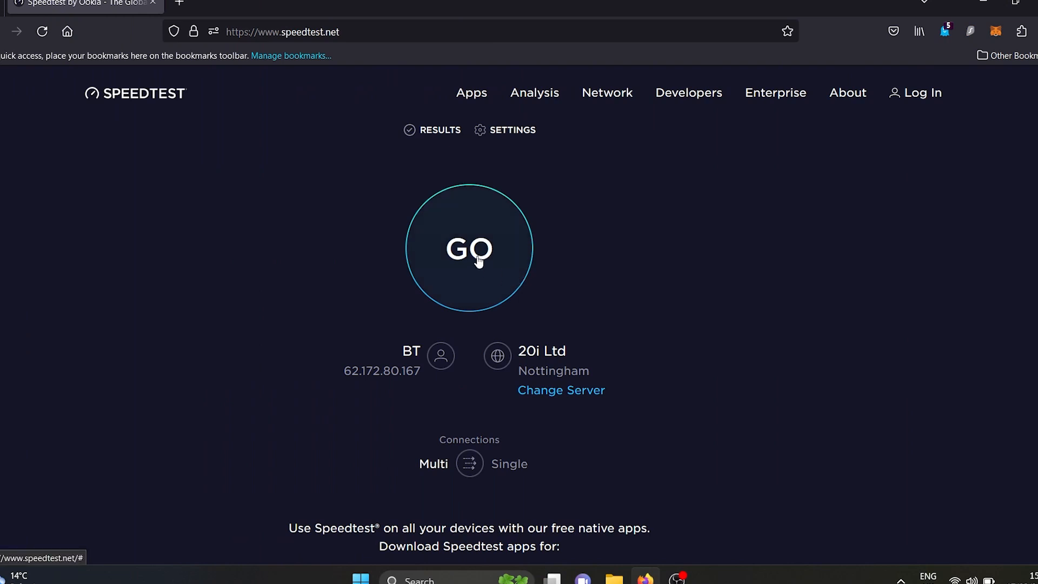
Press GO to launch a speed test against the 20i Ltd Nottingham server.
left_click(469, 248)
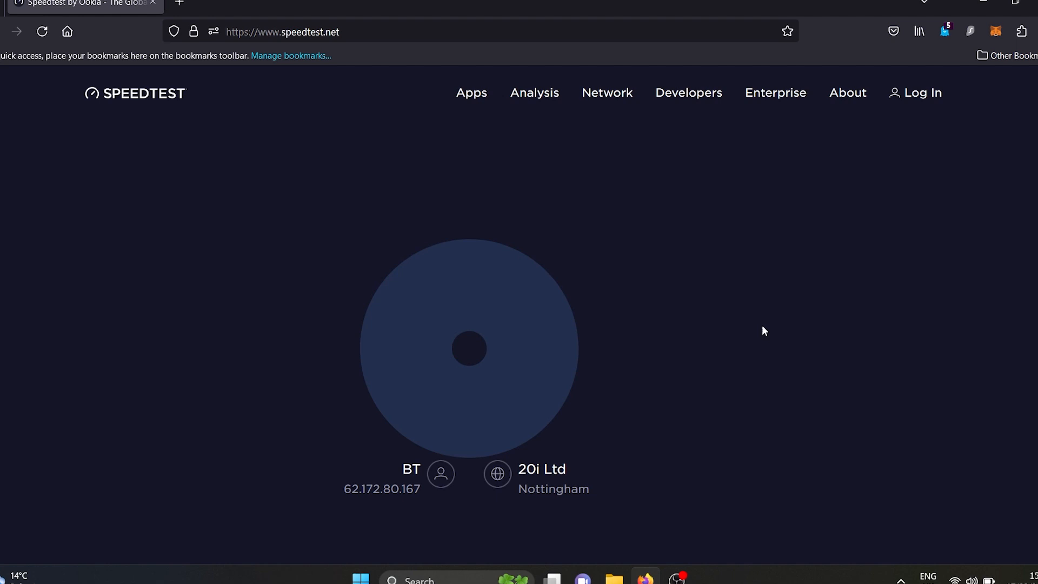
left_click(469, 348)
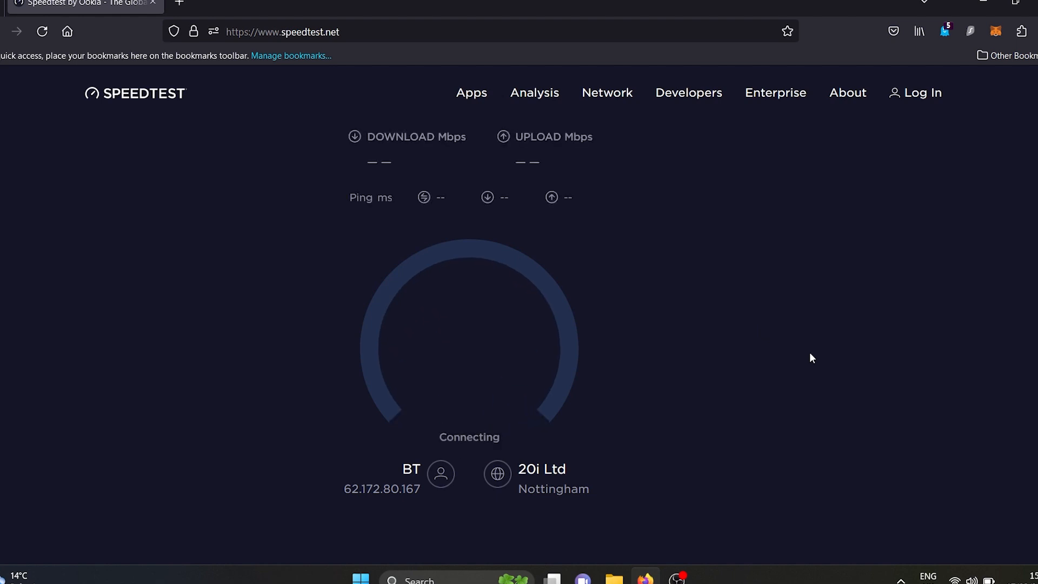